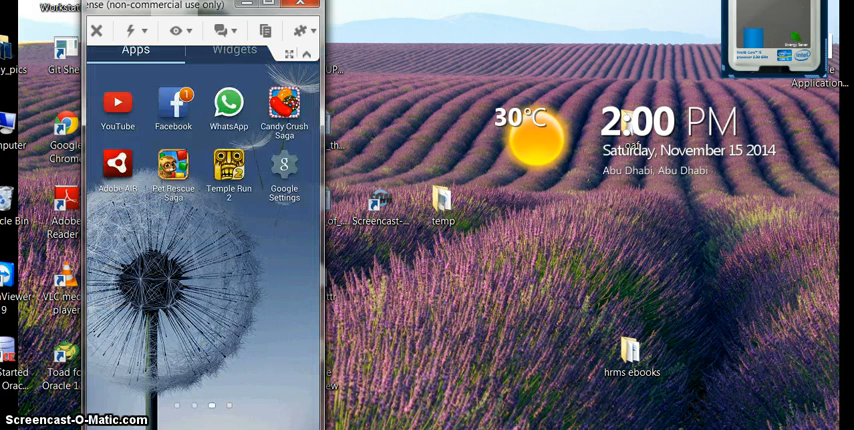
- Launch the Play Store from the mirrored phone's app drawer to search for TeamViewer
scroll(left, 3)
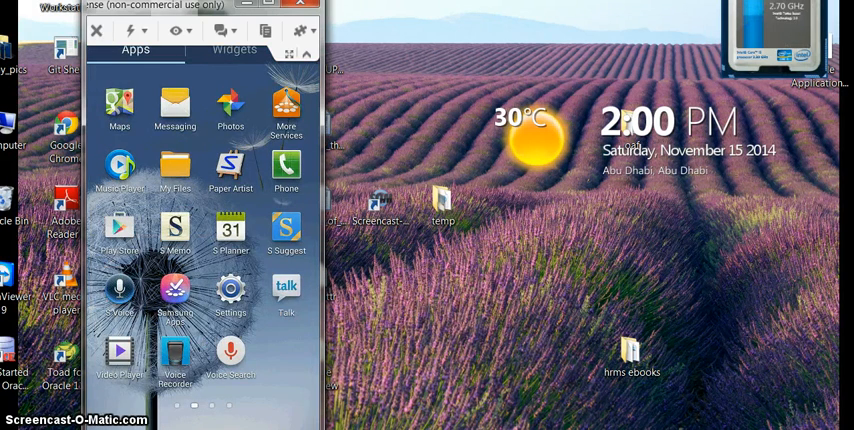
click(118, 228)
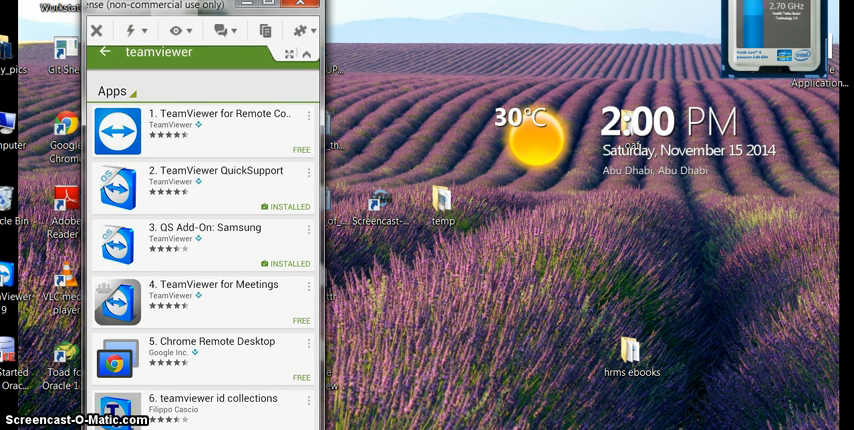
- Check the TeamViewer QuickSupport listing shows it installed, then return to the home screen
click(202, 170)
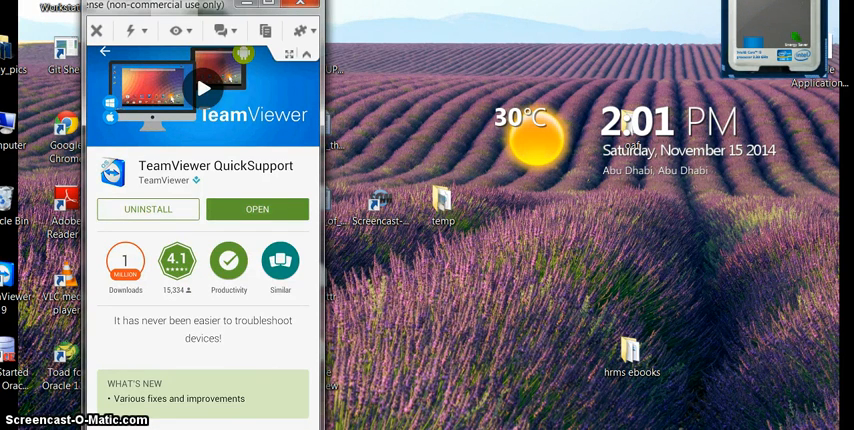
click(104, 52)
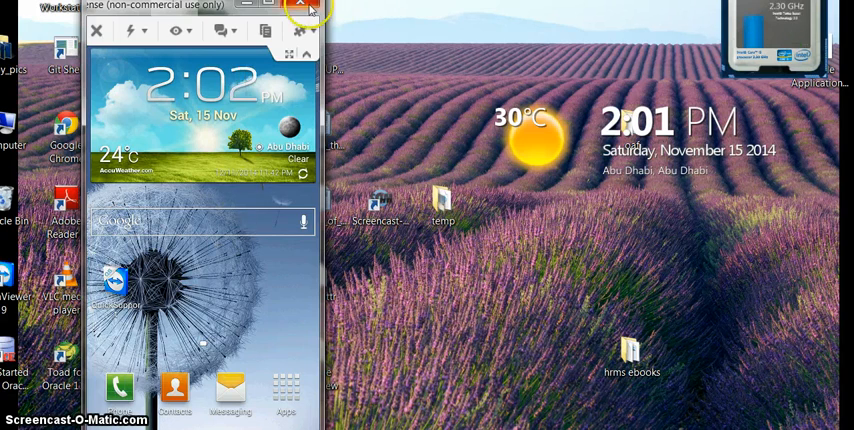
- Close all existing TeamViewer connections and acknowledge the Sponsored session notice with OK
click(306, 8)
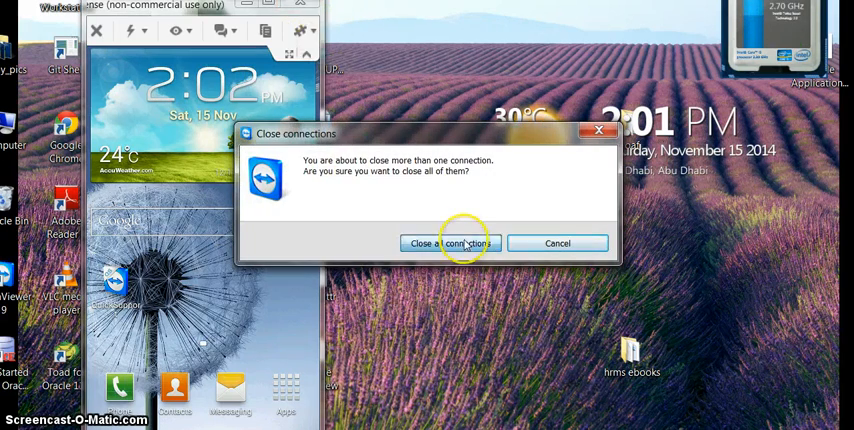
click(448, 244)
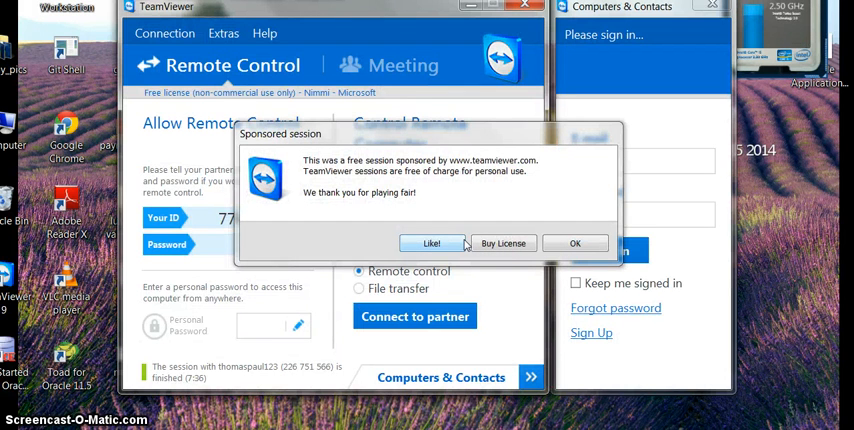
mouse_move(576, 244)
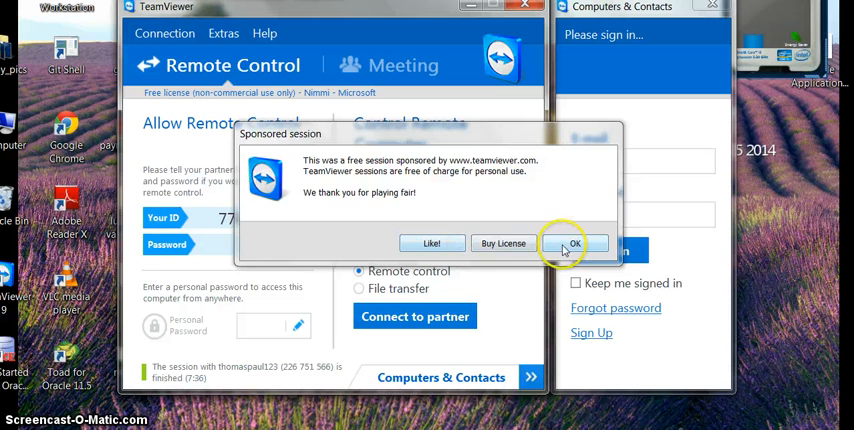
click(574, 244)
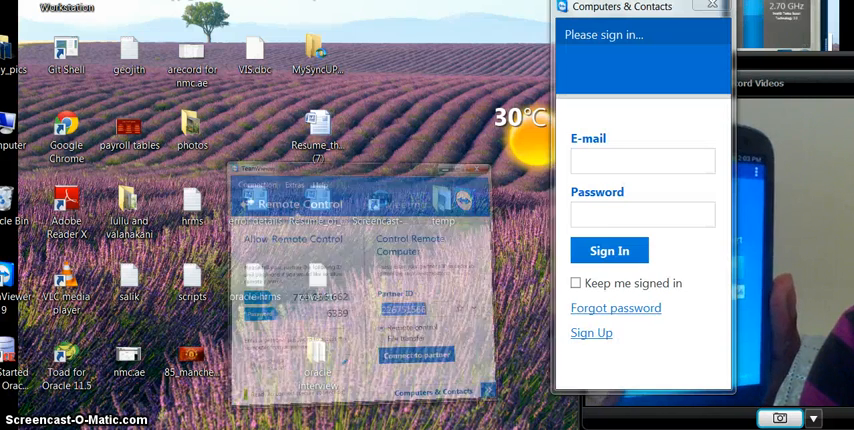
- Connect to the phone's QuickSupport ID and view its CPU, RAM and battery dashboard
click(416, 356)
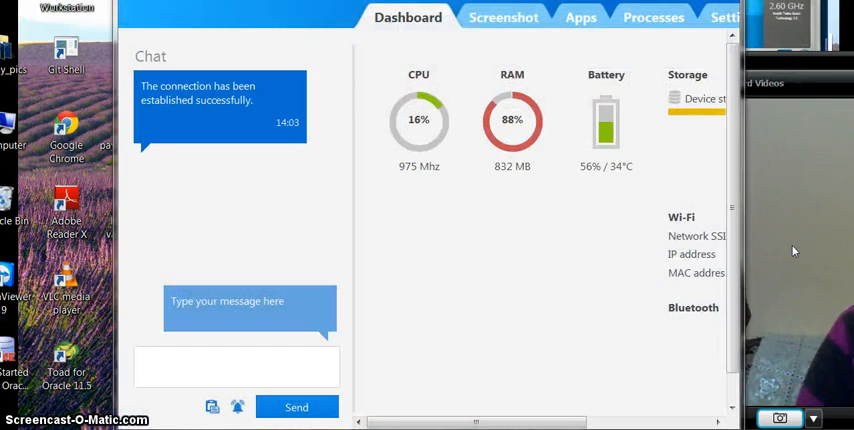
click(236, 364)
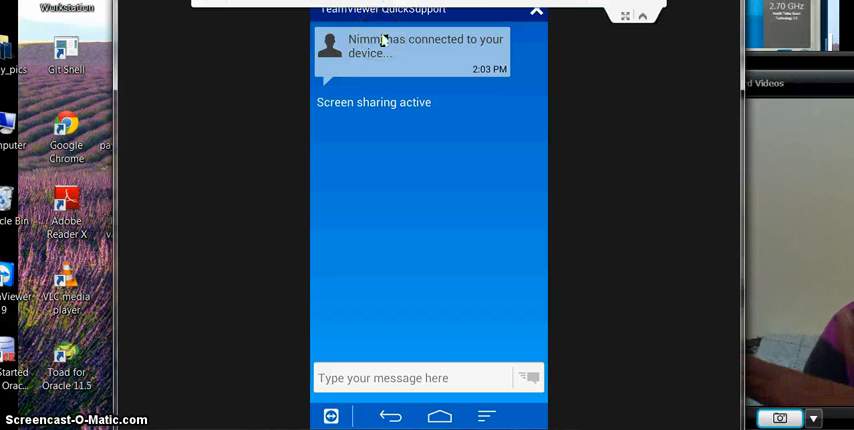
mouse_move(740, 160)
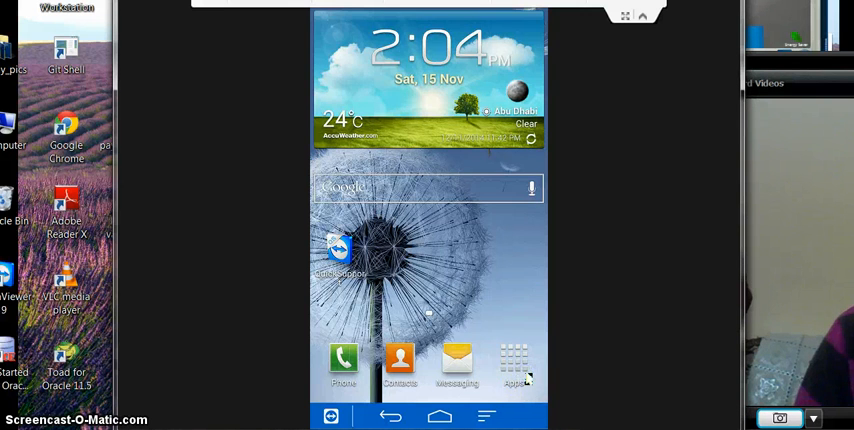
- Show the phone's apps list via the Apps icon on the remote home screen
click(512, 362)
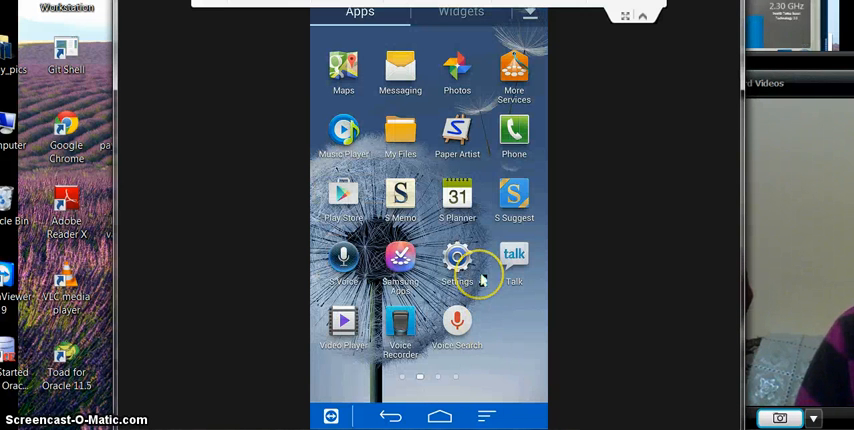